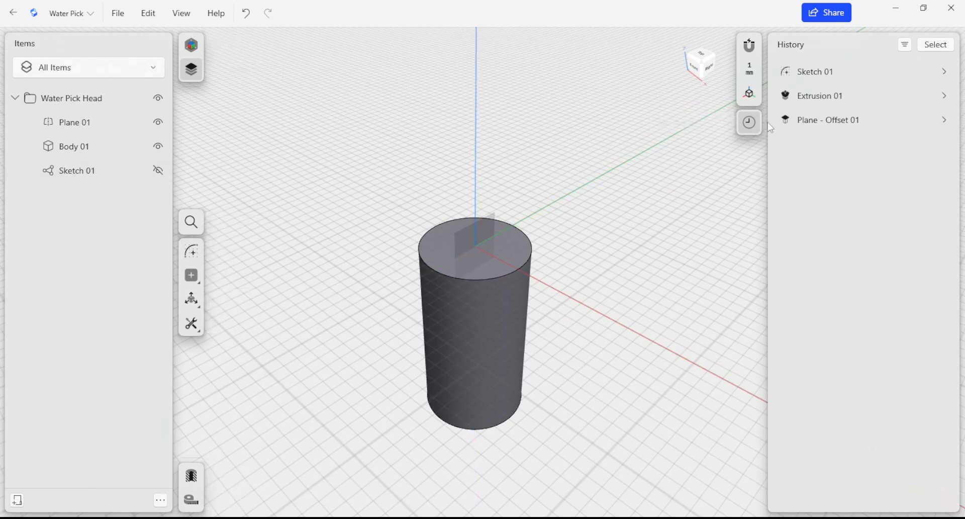
- Hide the modelling History list with the clock button on the right toolbar
click(815, 71)
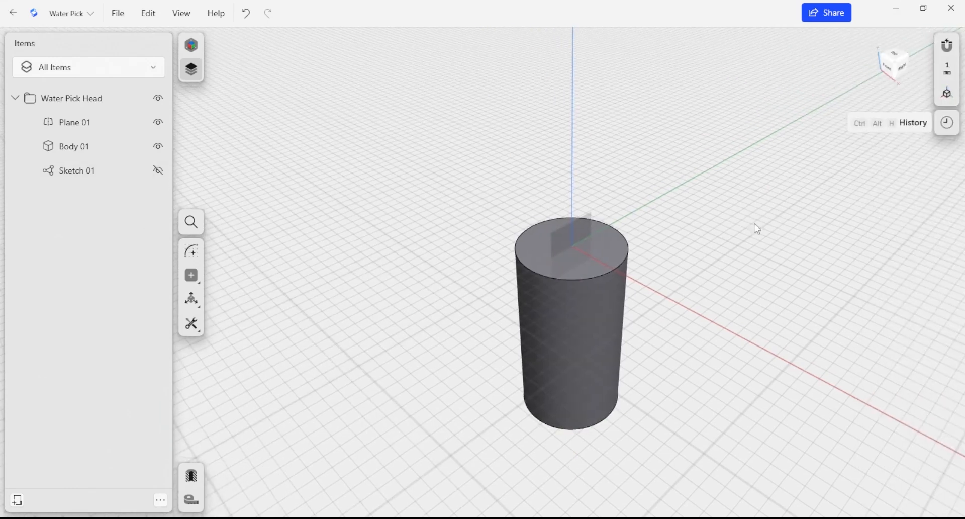
mouse_move(733, 276)
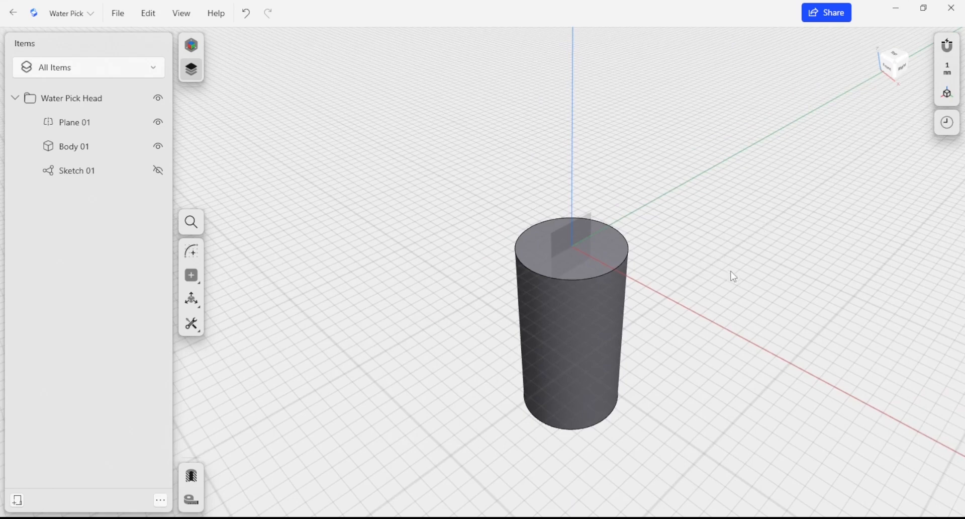
mouse_move(704, 288)
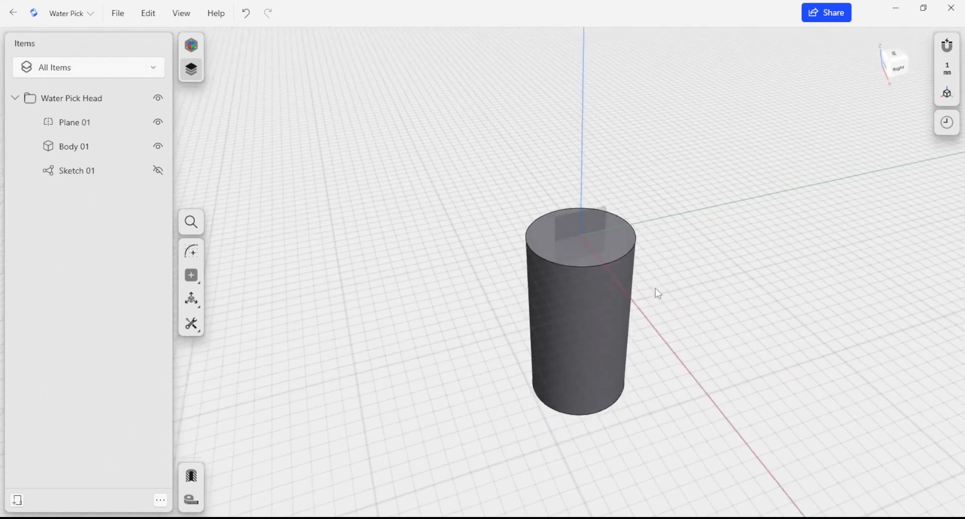
- Select Body 01's top face and offset it down to a 16.3 mm height
click(575, 237)
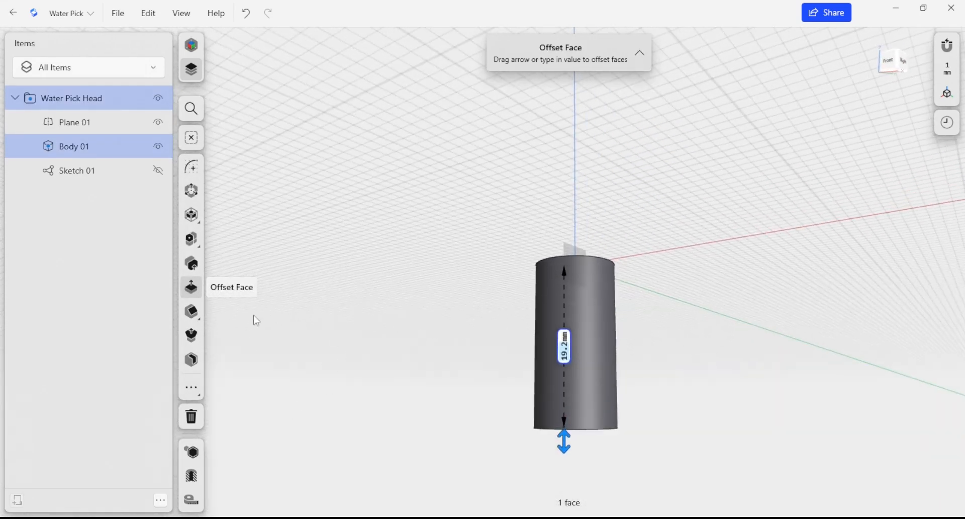
mouse_move(565, 442)
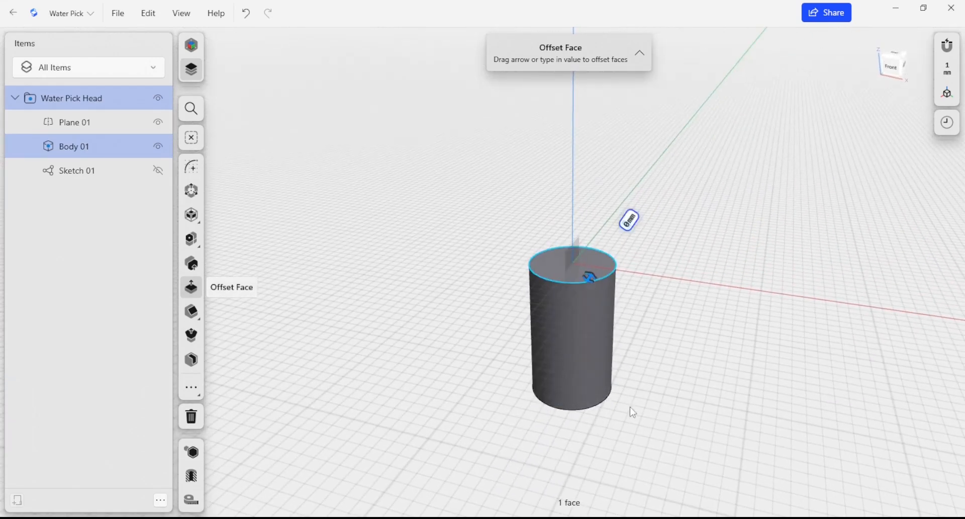
click(191, 299)
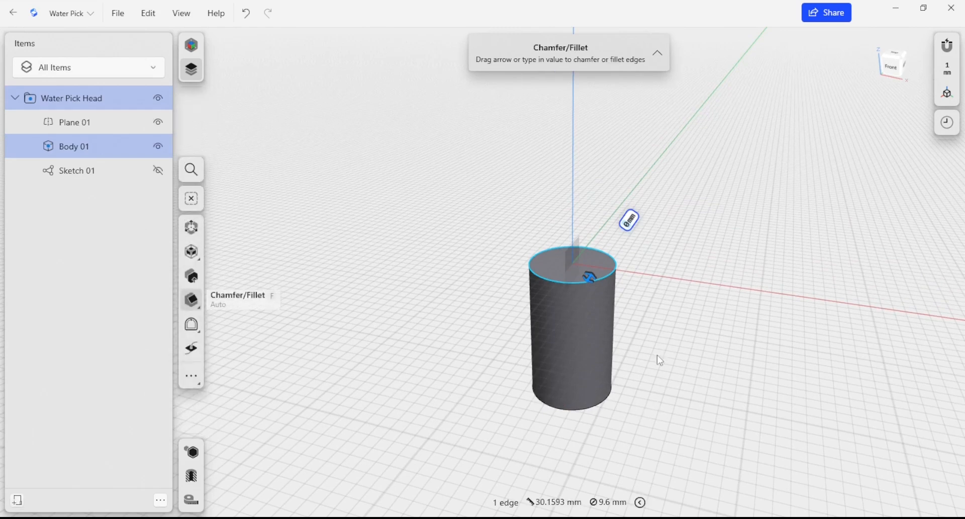
click(191, 287)
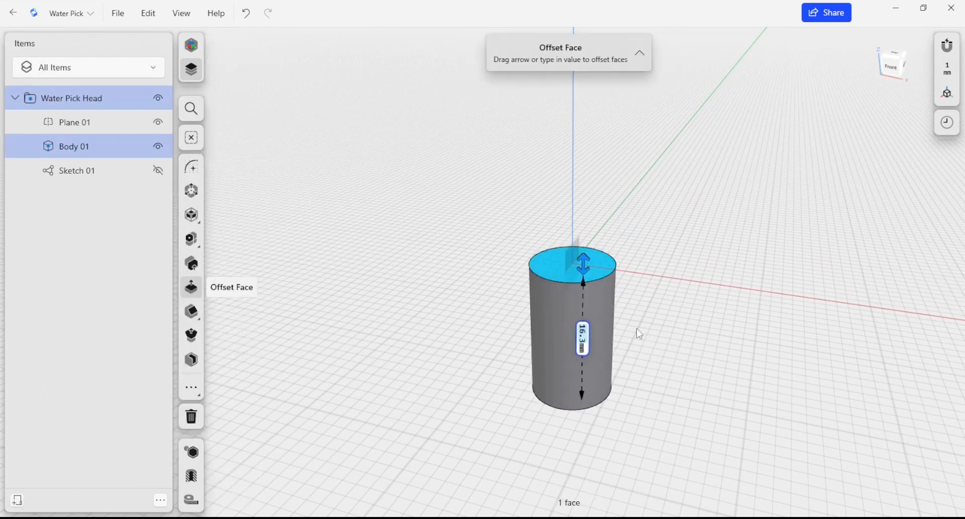
mouse_move(549, 352)
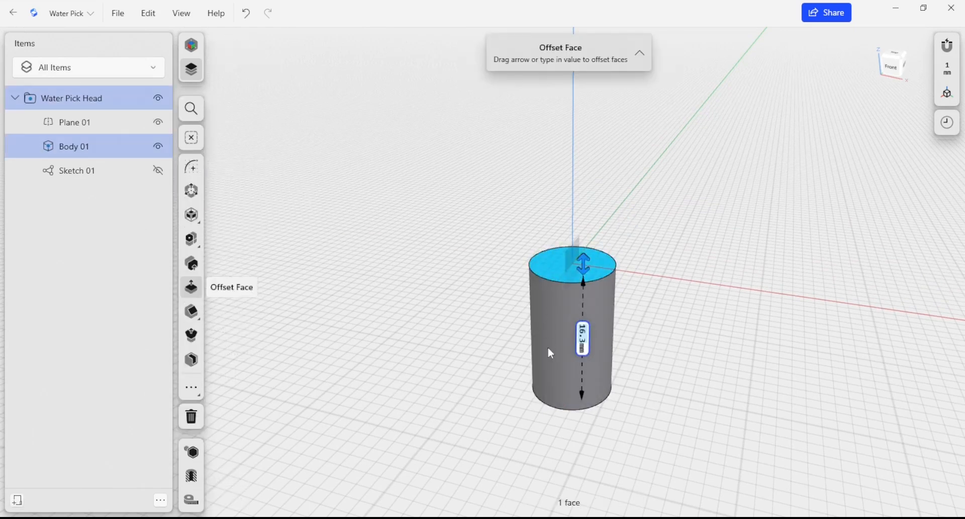
mouse_move(583, 305)
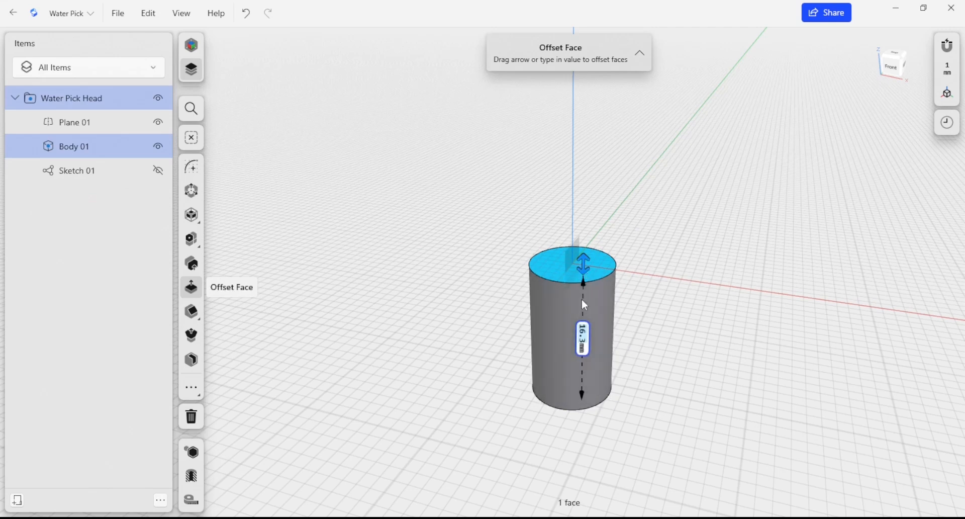
mouse_move(639, 379)
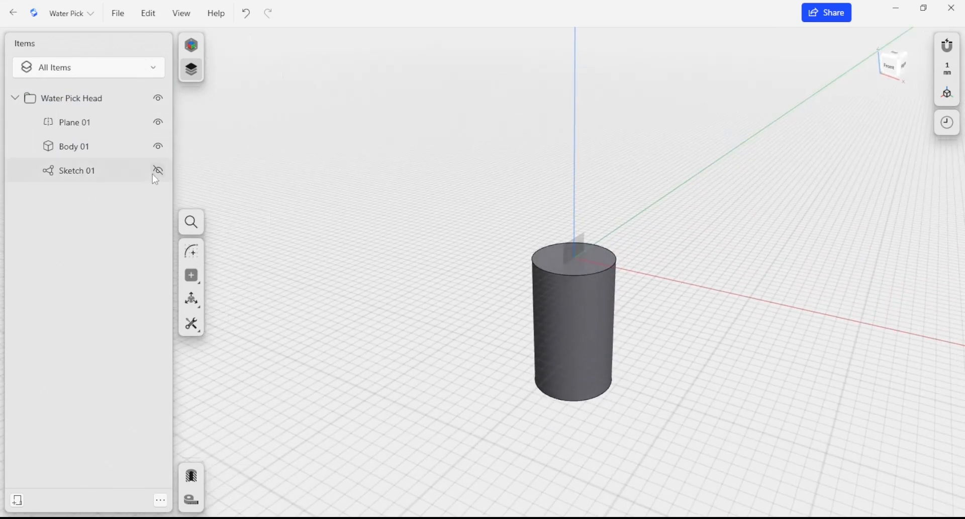
- Show Sketch 01, add a concentric 7 mm circle, and enlarge the outer flange circle
click(158, 170)
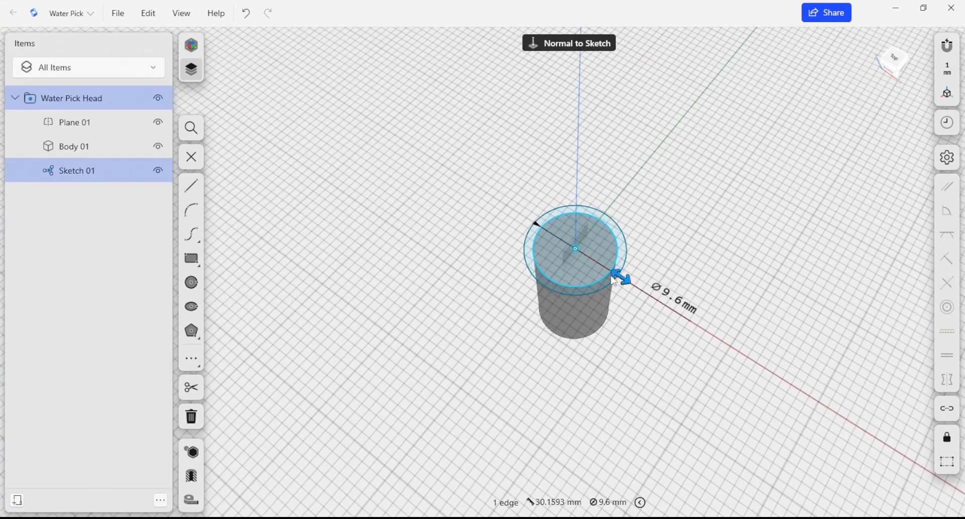
drag(622, 278, 607, 270)
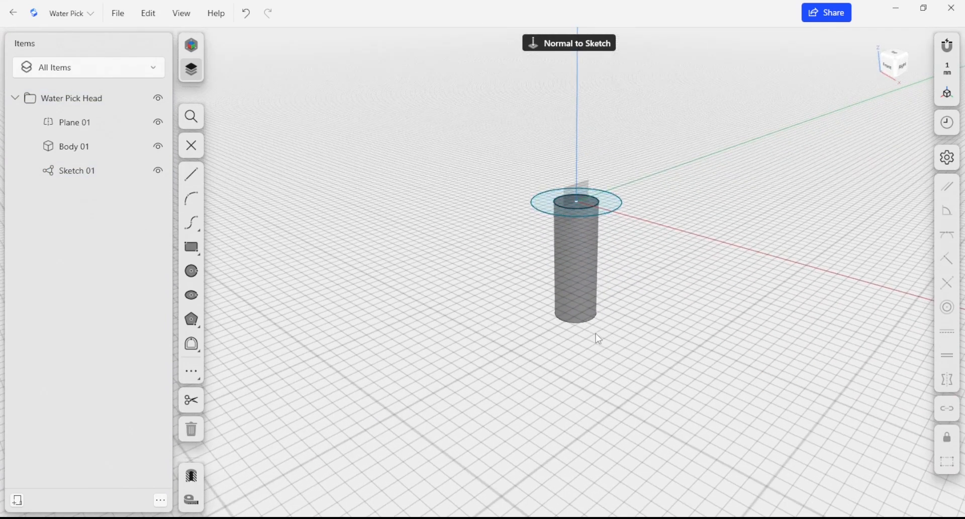
mouse_move(586, 336)
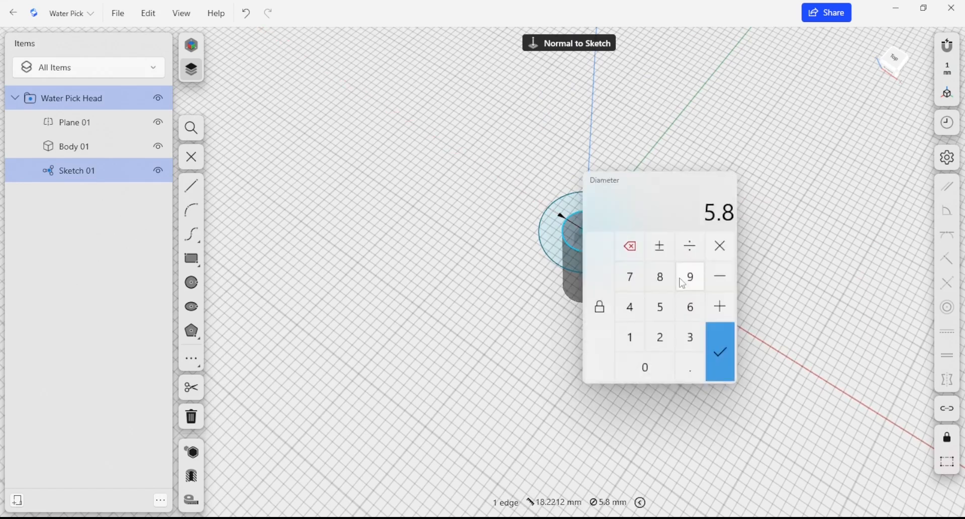
click(719, 352)
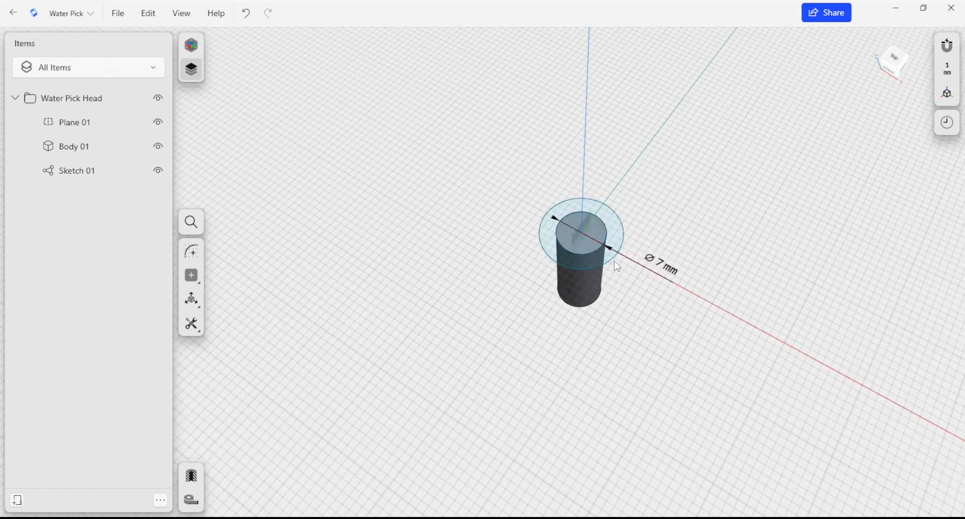
drag(613, 253, 634, 258)
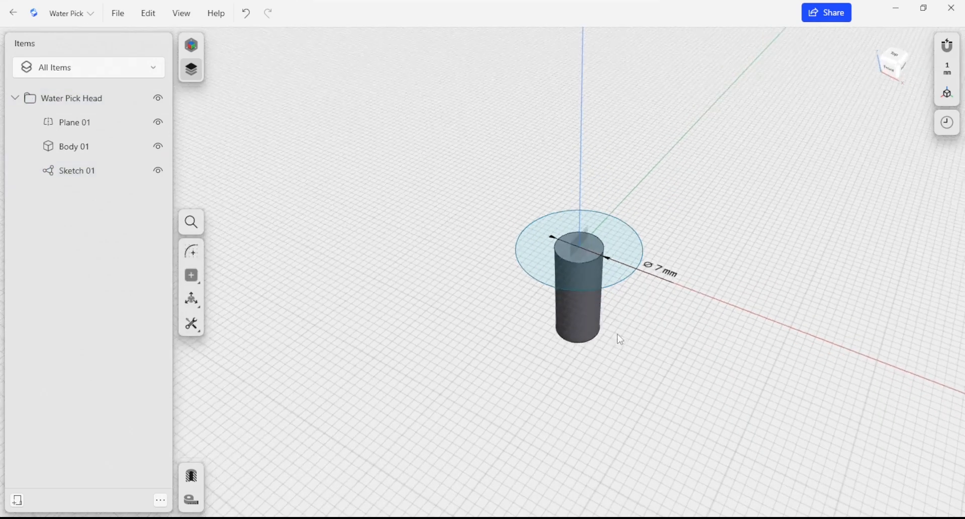
click(578, 253)
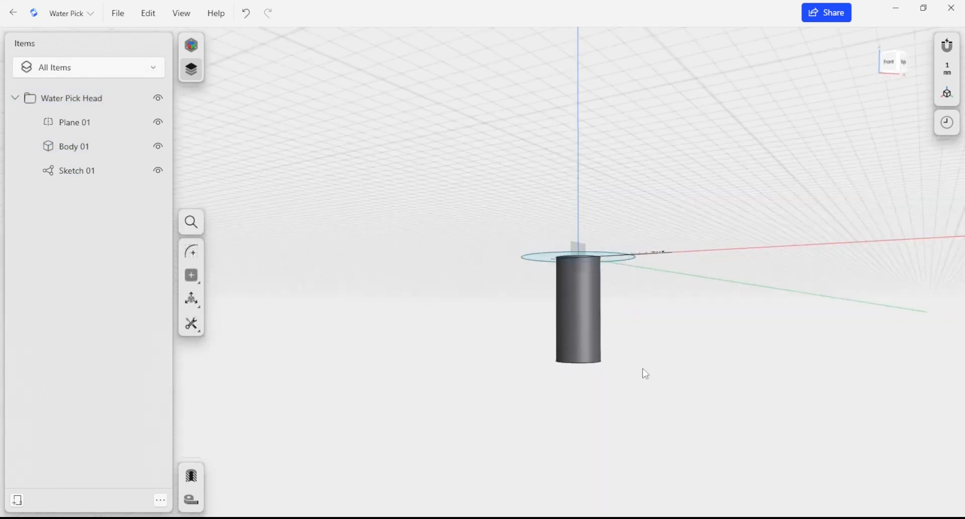
- Offset the cylinder's bottom face by 18 mm, then clear the selection
click(579, 308)
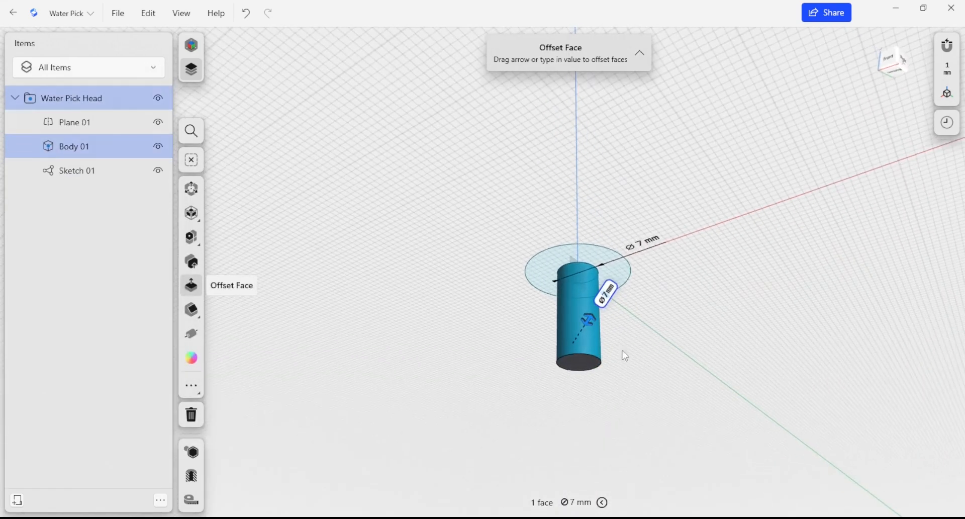
click(191, 299)
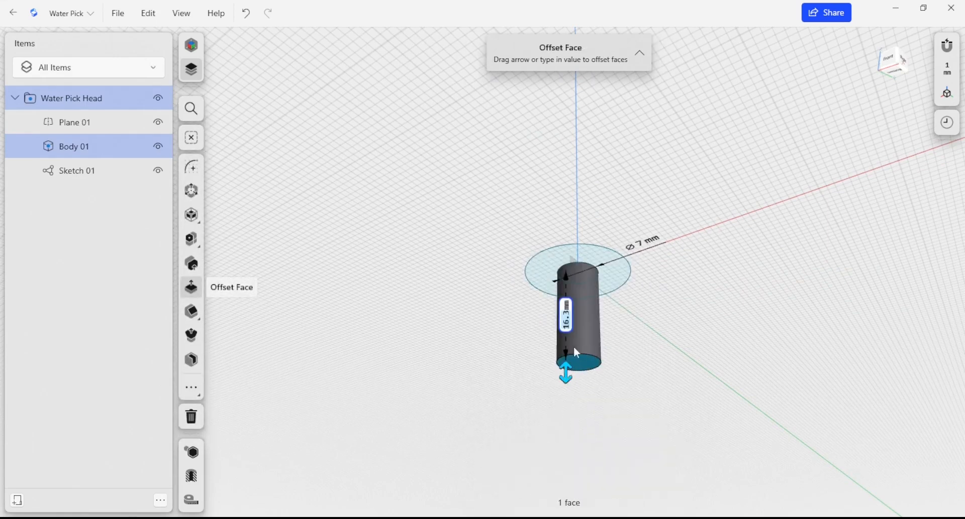
click(564, 316)
text(18)
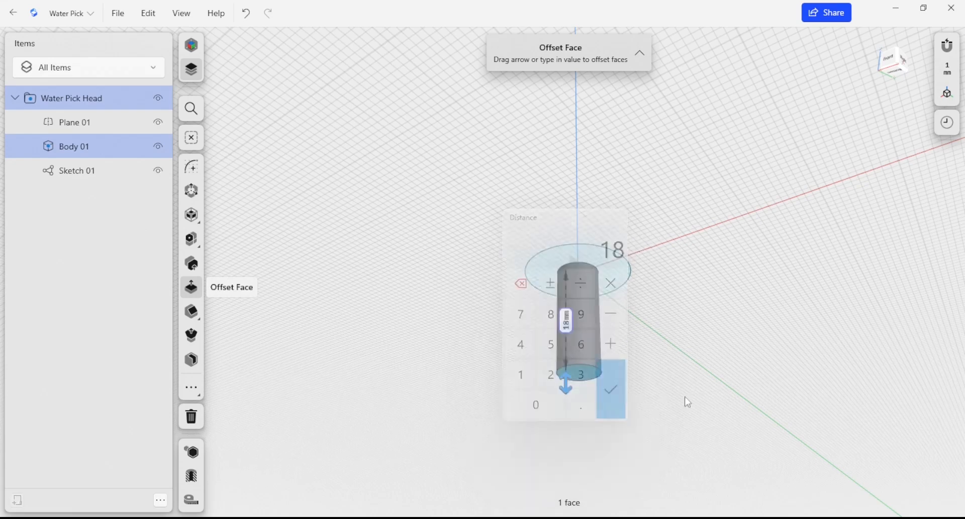
click(610, 389)
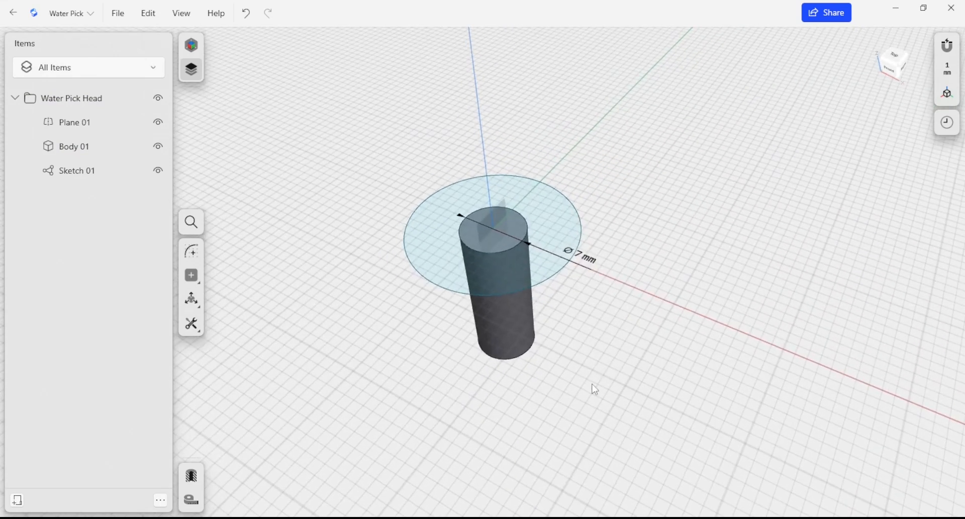
click(482, 263)
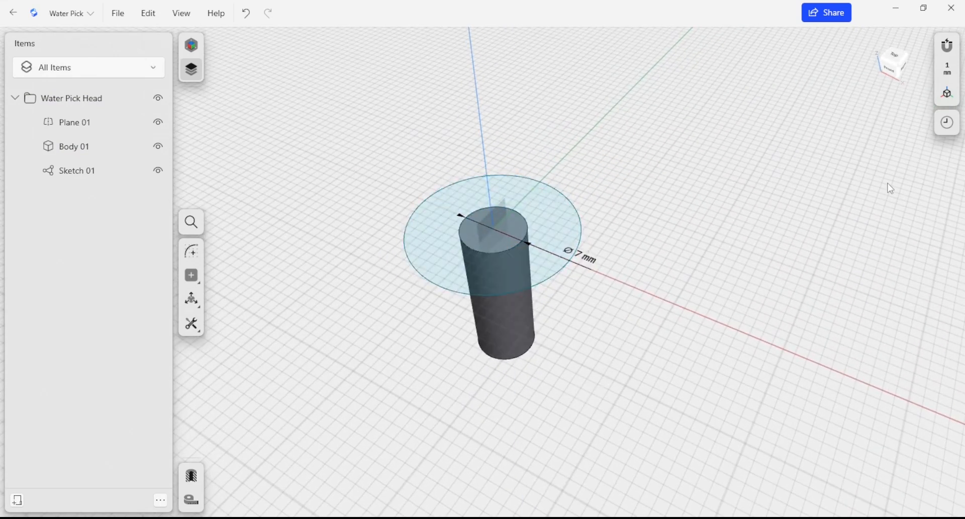
mouse_move(947, 121)
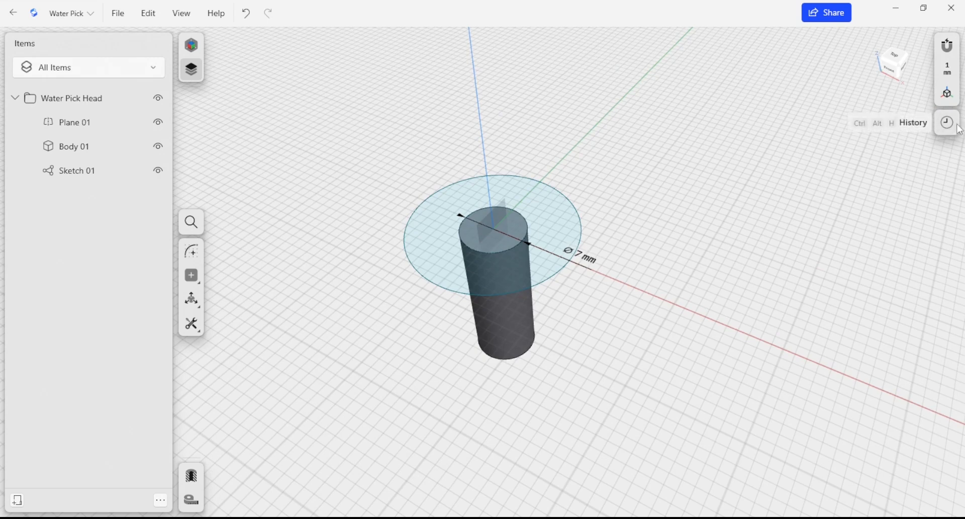
- Open History and expand Face Offset 02 to check its 1.7 mm distance
click(947, 121)
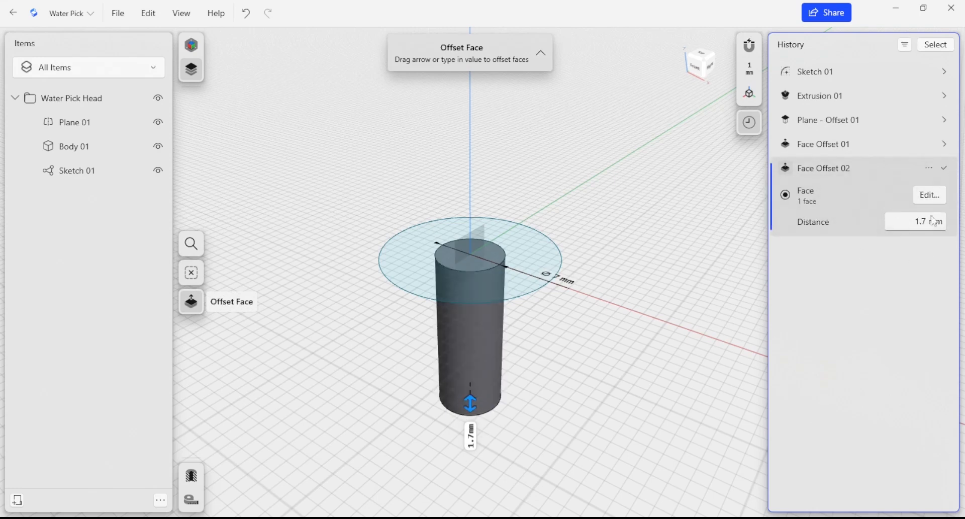
mouse_move(855, 195)
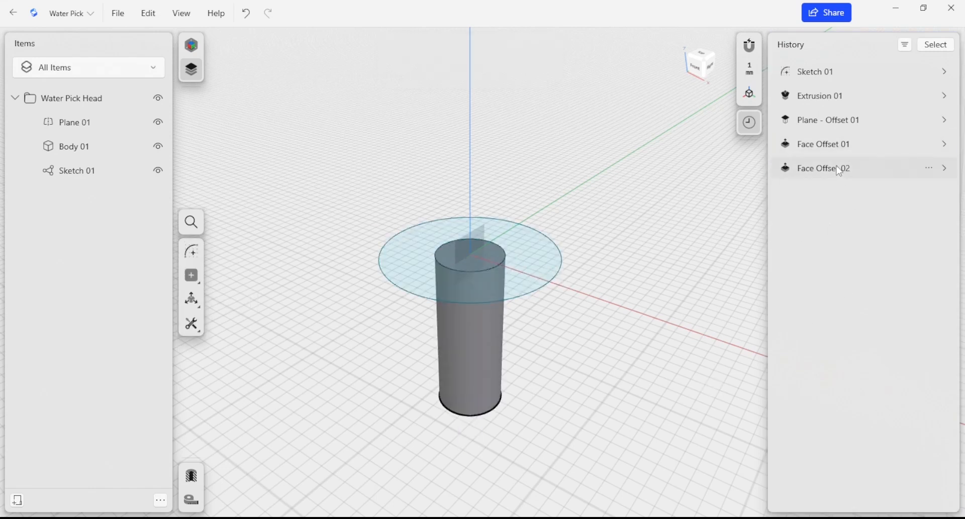
mouse_move(813, 171)
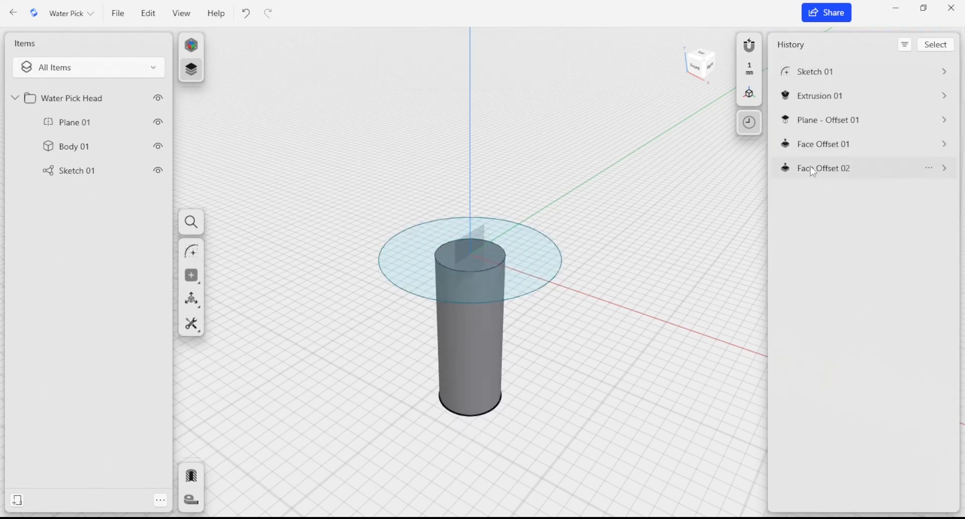
click(823, 168)
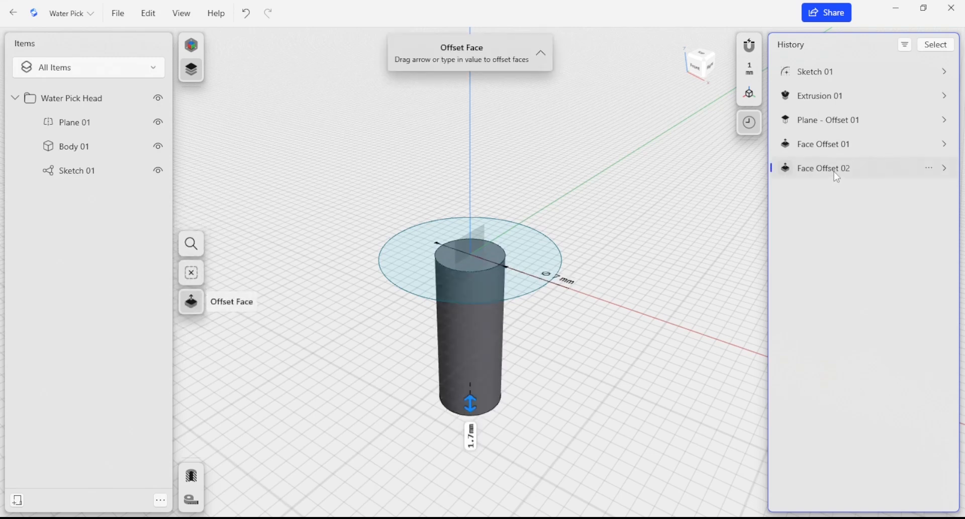
mouse_move(837, 177)
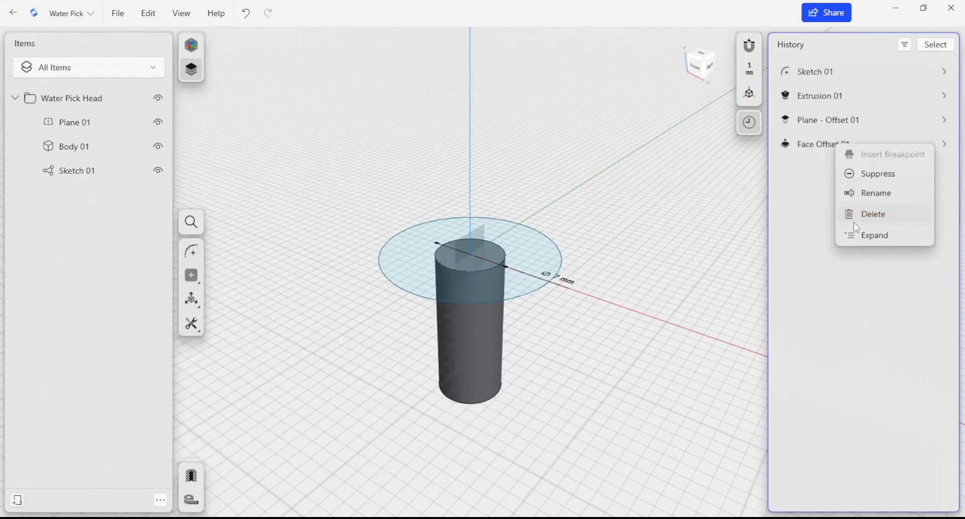
- Delete Face Offset 01 and set Extrusion 01's distance to -18 mm
click(872, 214)
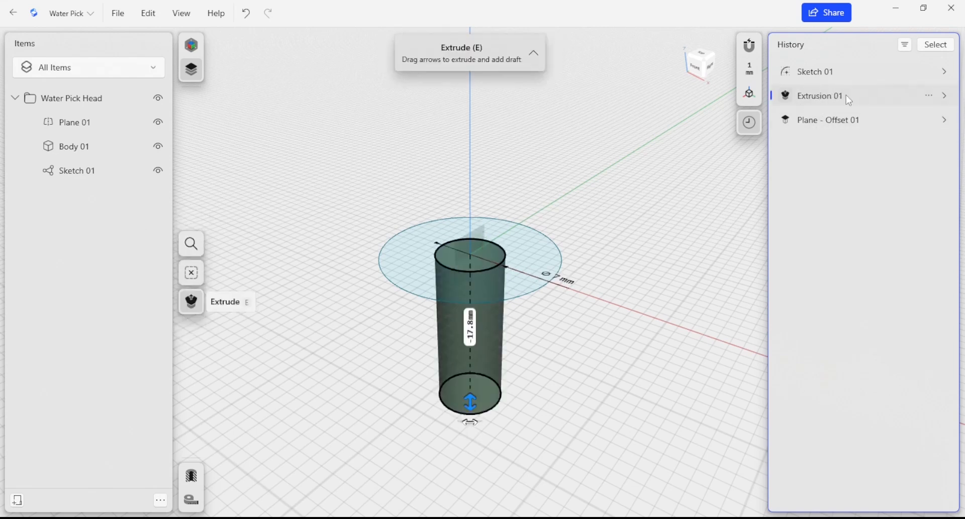
click(819, 96)
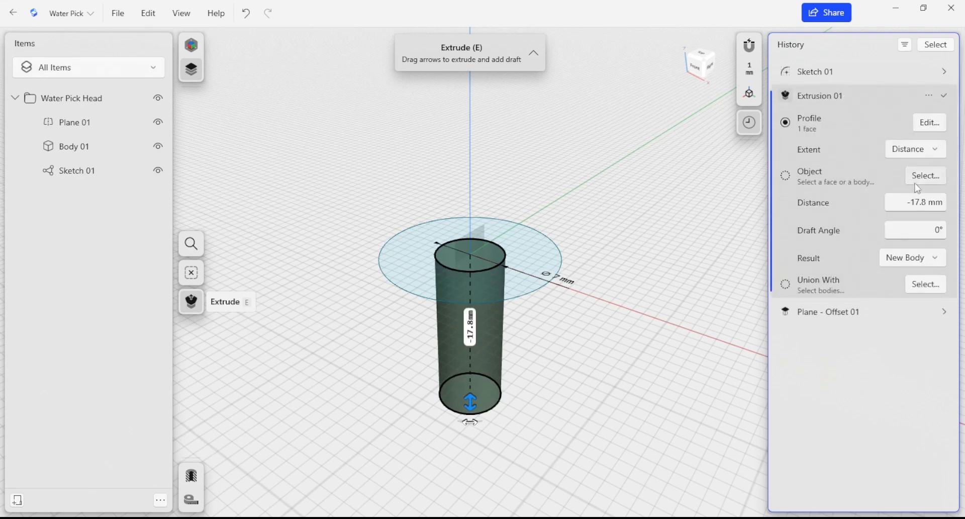
click(916, 202)
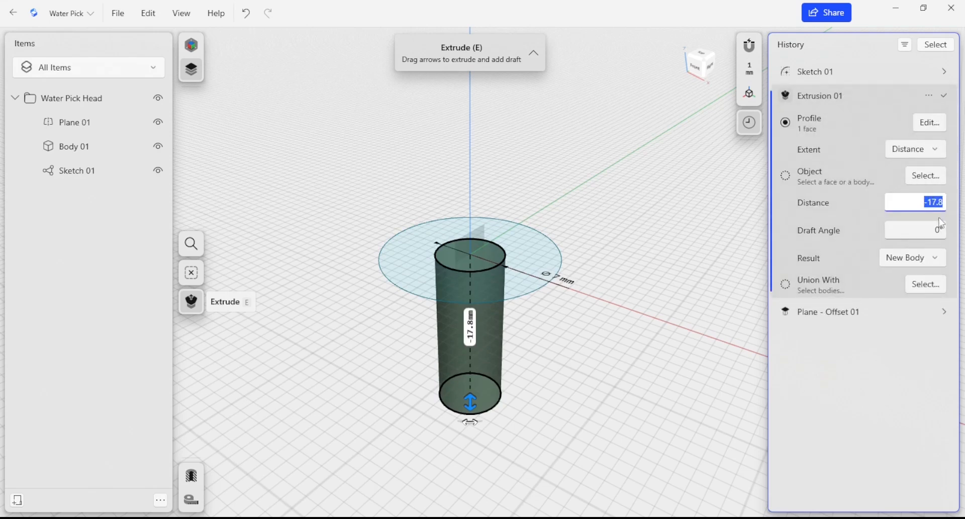
text(-1)
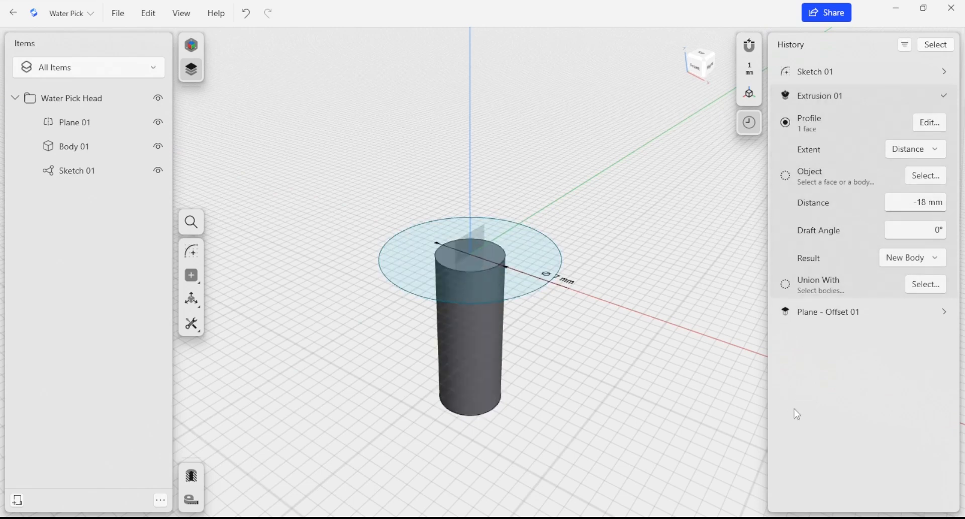
mouse_move(694, 216)
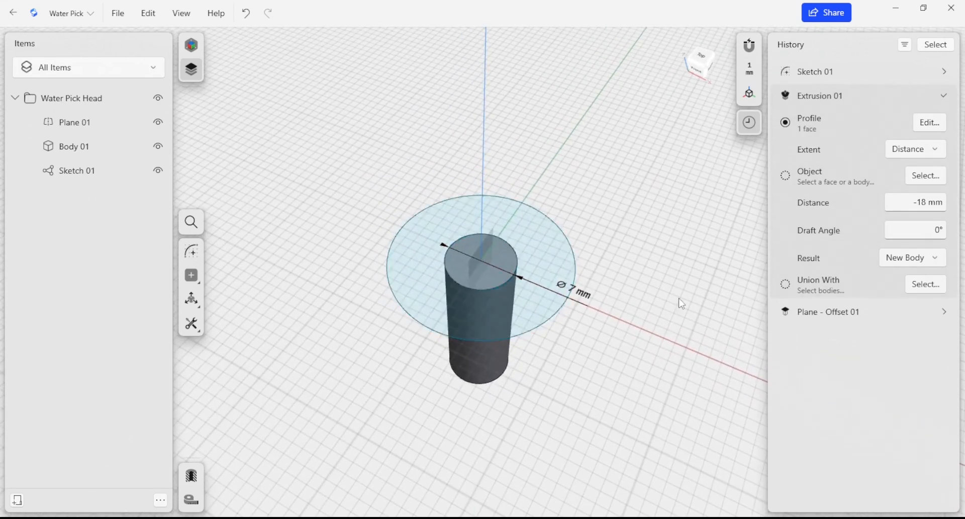
mouse_move(541, 343)
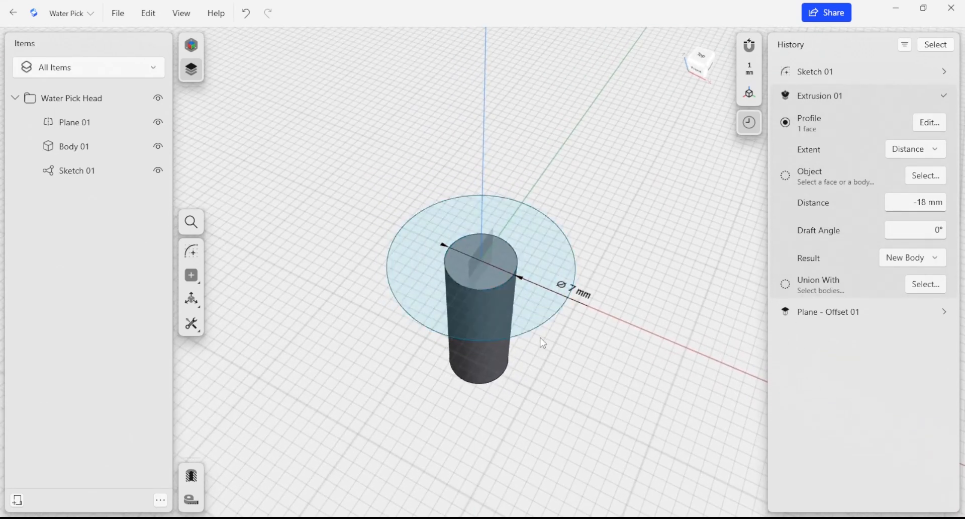
mouse_move(549, 337)
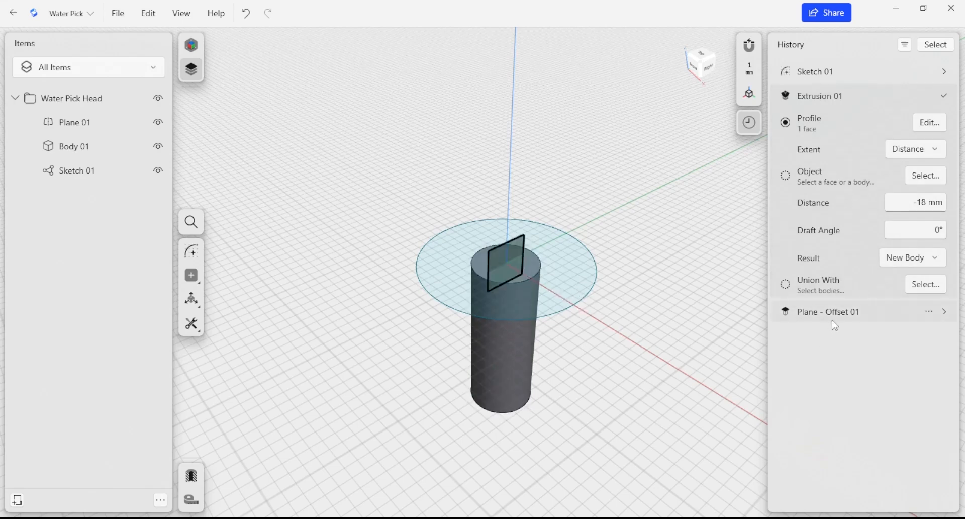
mouse_move(822, 326)
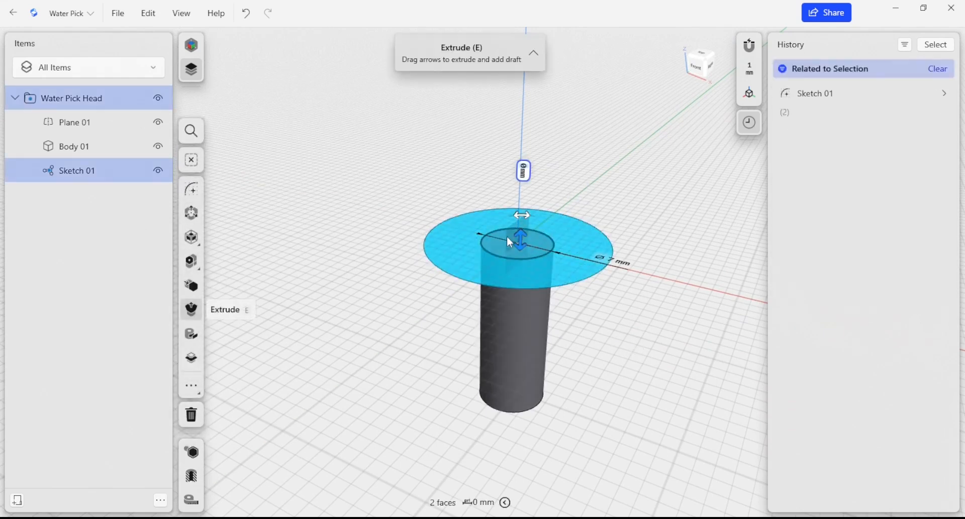
- Extrude the sketch circle up 2 mm as a union, then select Extrusion 02 in History
drag(520, 239, 521, 203)
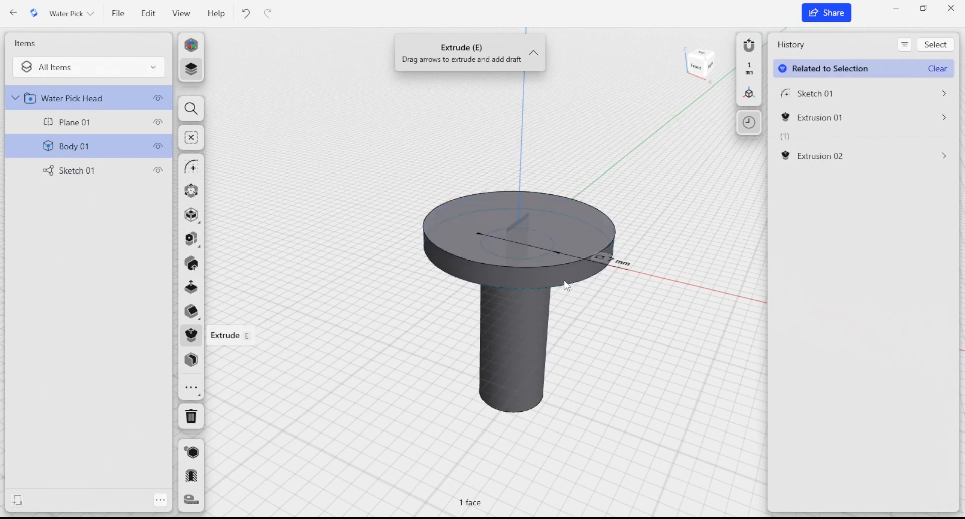
click(192, 286)
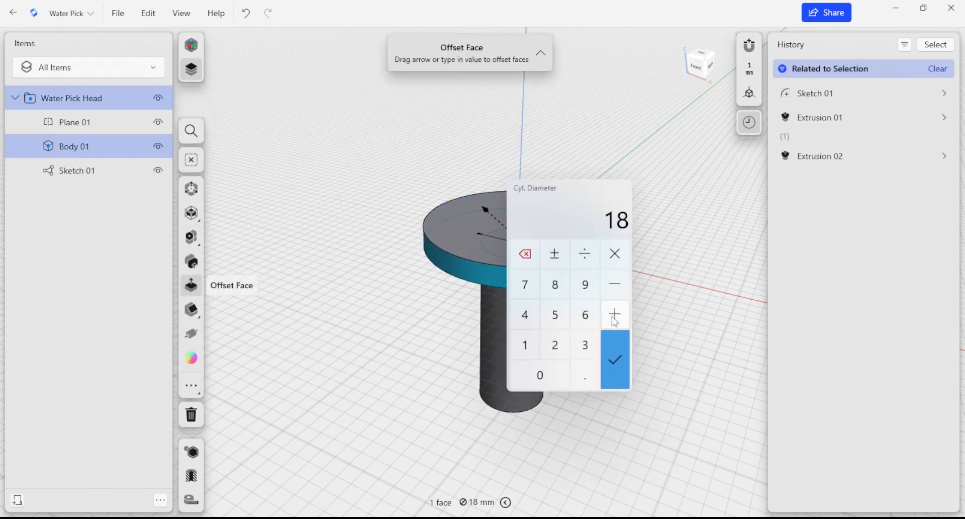
click(614, 359)
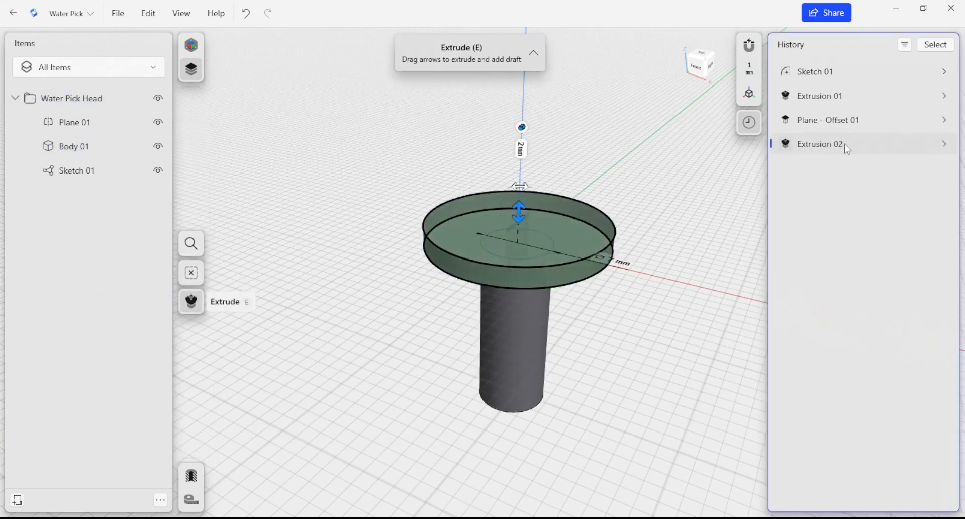
click(820, 144)
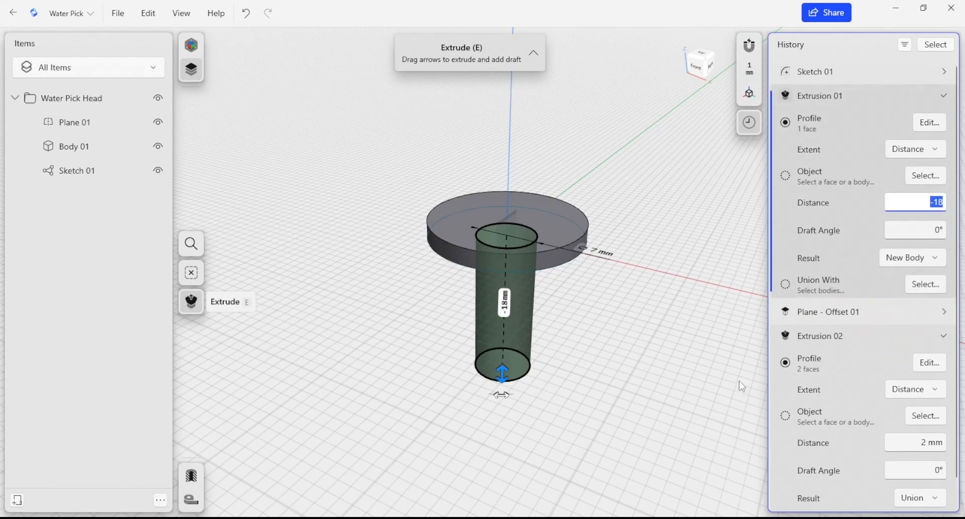
key(Enter)
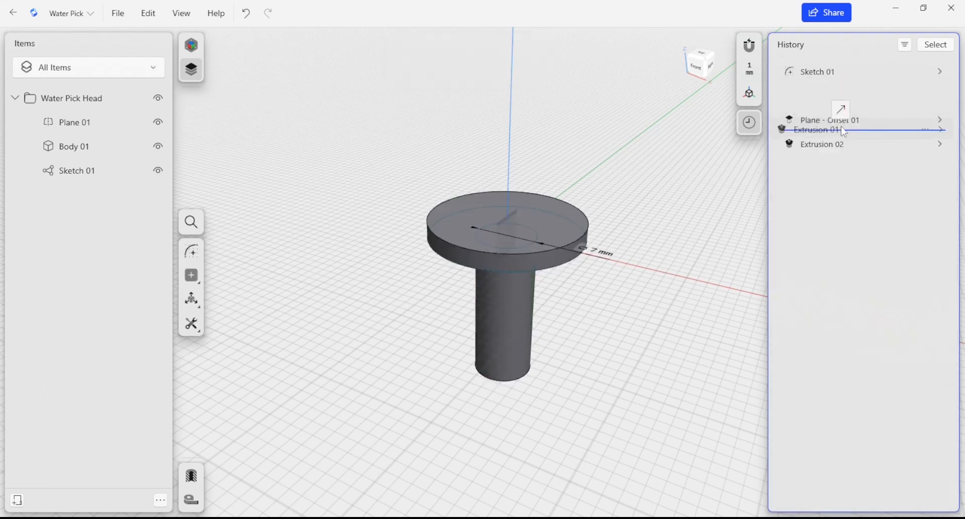
- Move Extrusion 01 below Plane - Offset 01 and preview each history item
click(820, 119)
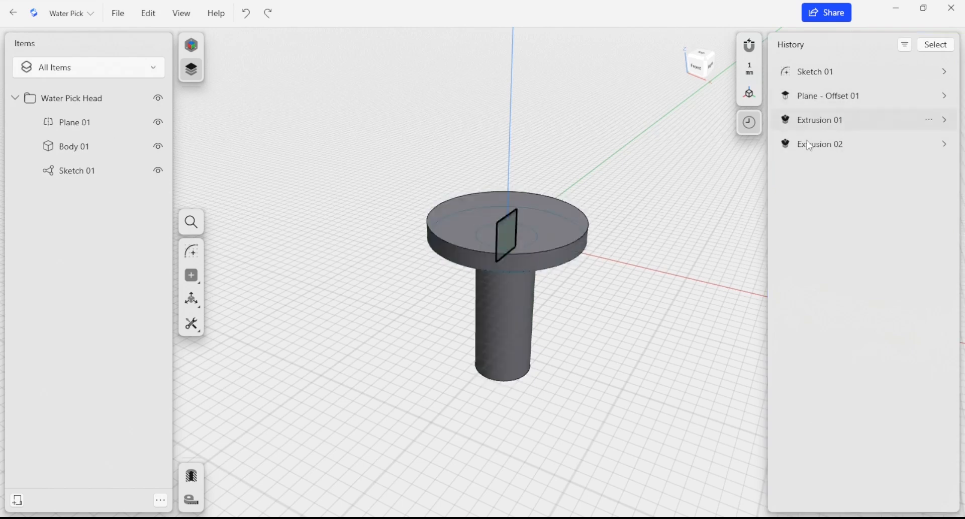
click(814, 71)
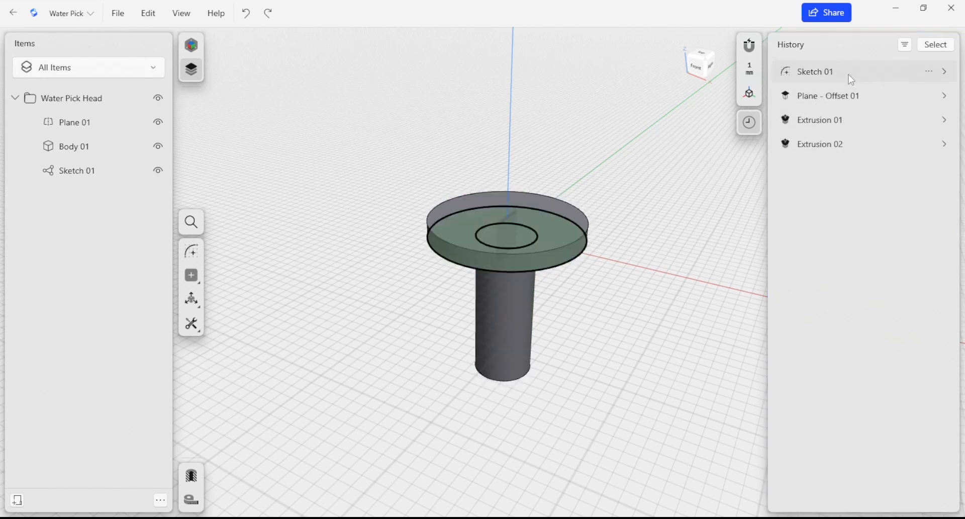
click(821, 119)
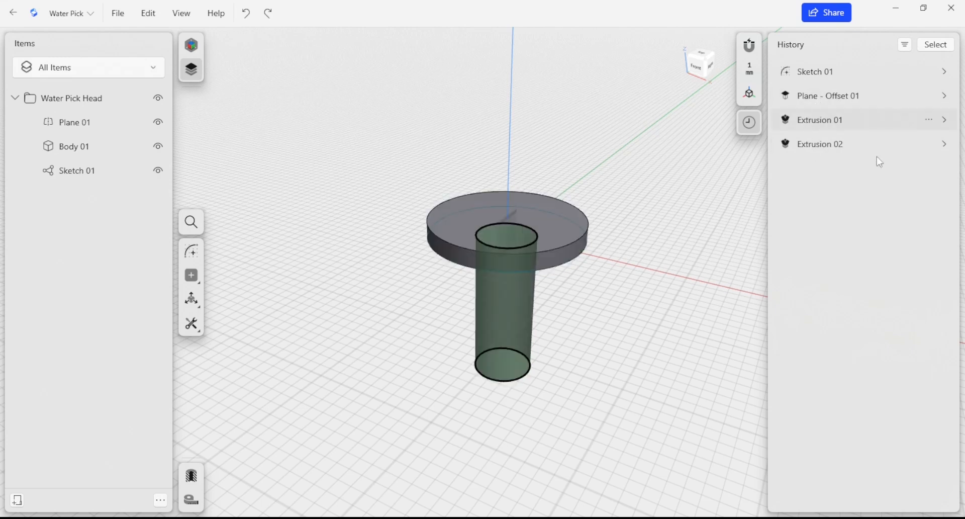
click(820, 143)
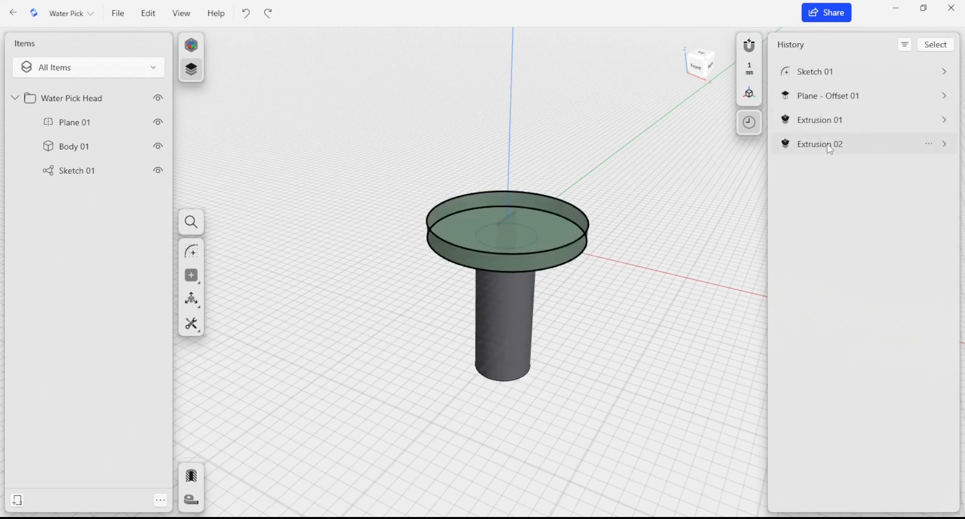
click(820, 119)
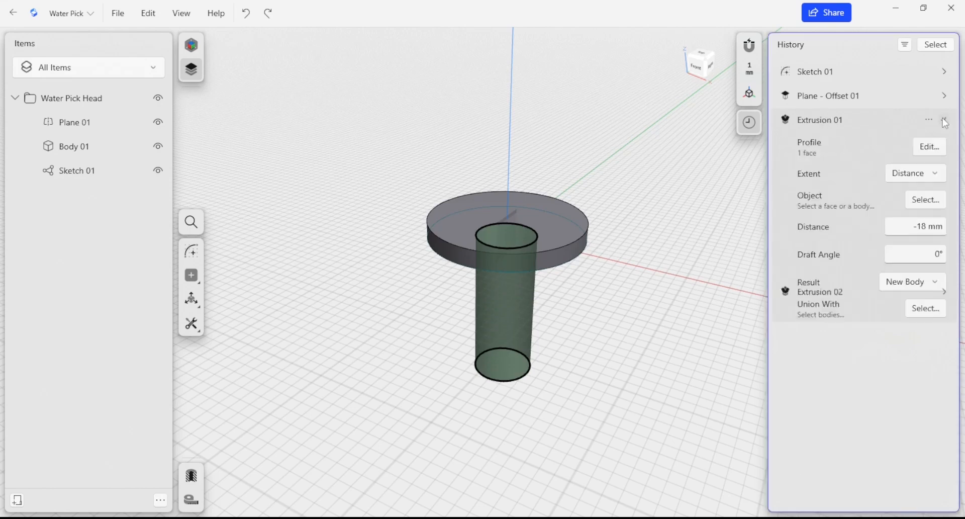
- Suppress Extrusion 01 from its options menu, then unsuppress it
click(945, 120)
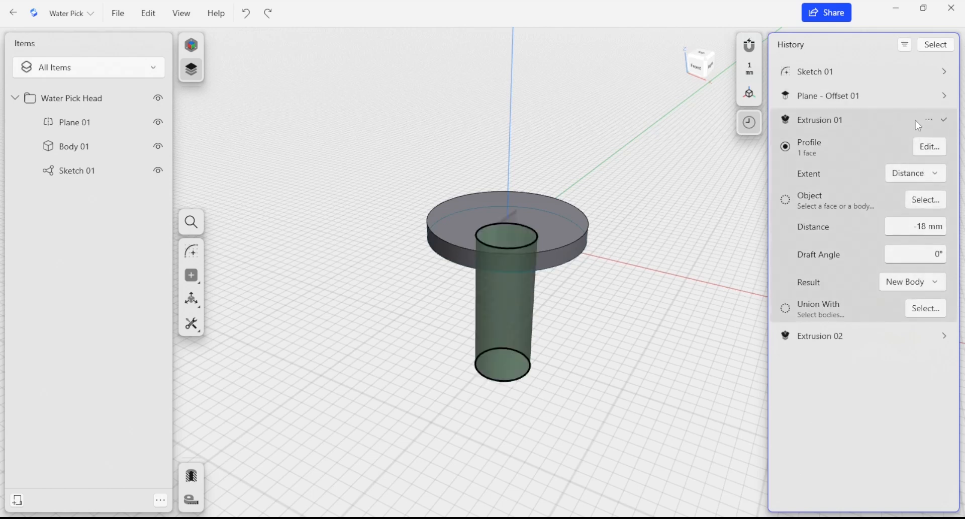
click(930, 120)
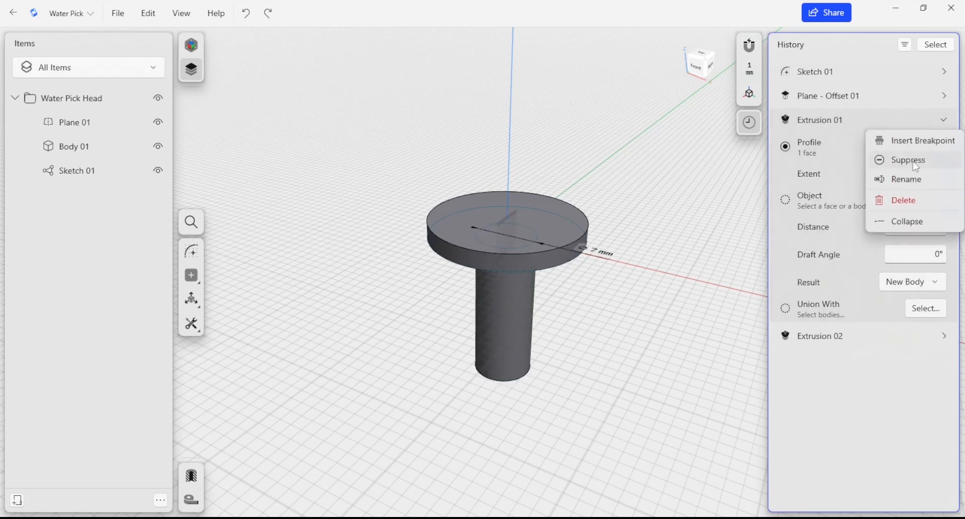
click(908, 160)
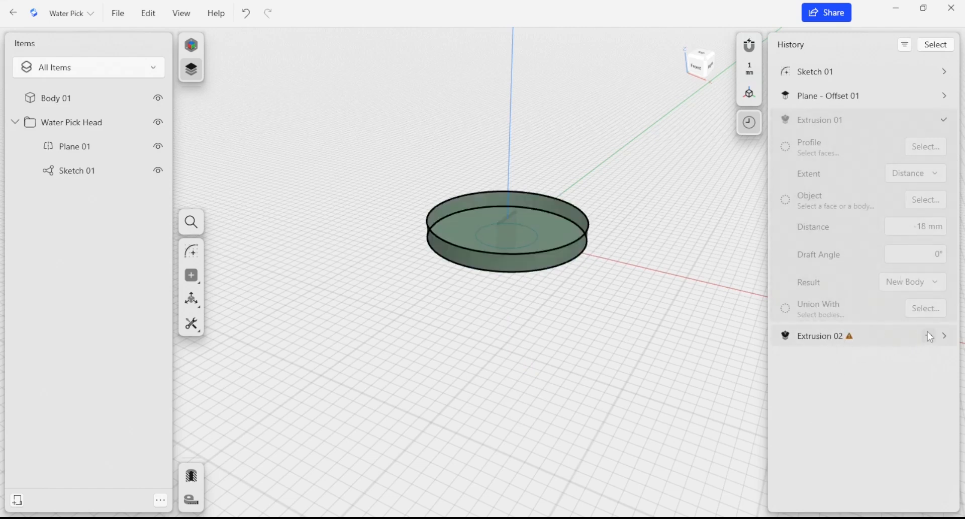
right_click(820, 336)
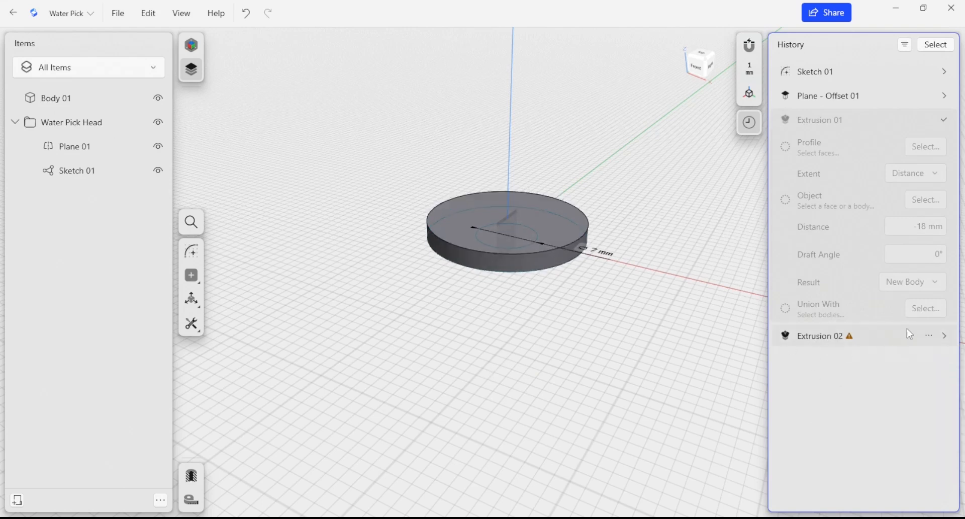
mouse_move(896, 365)
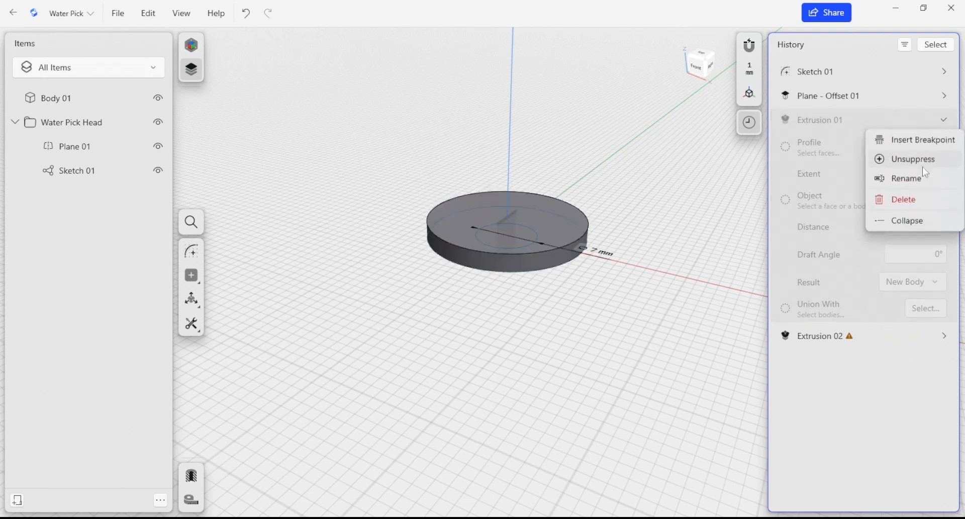
click(913, 159)
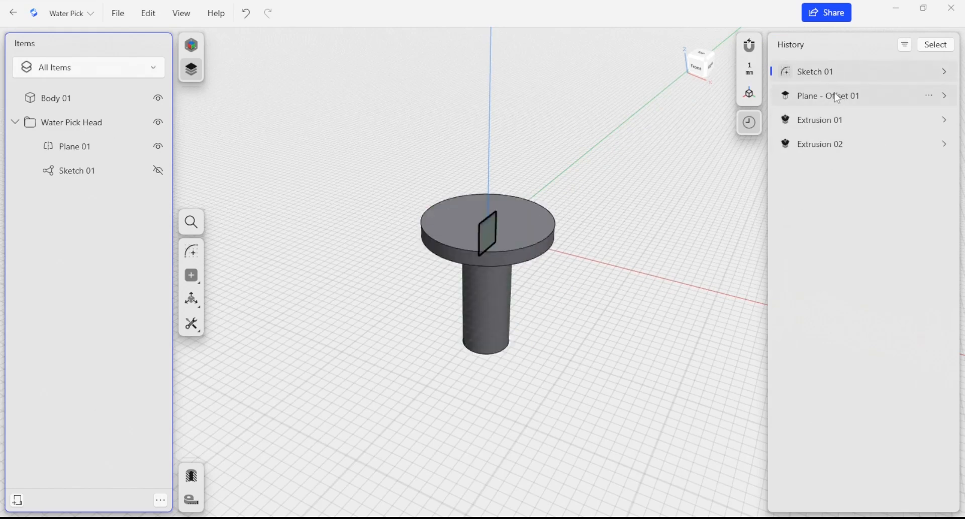
- Insert a breakpoint after Plane - Offset 01 and show Sketch 01's circles
click(929, 96)
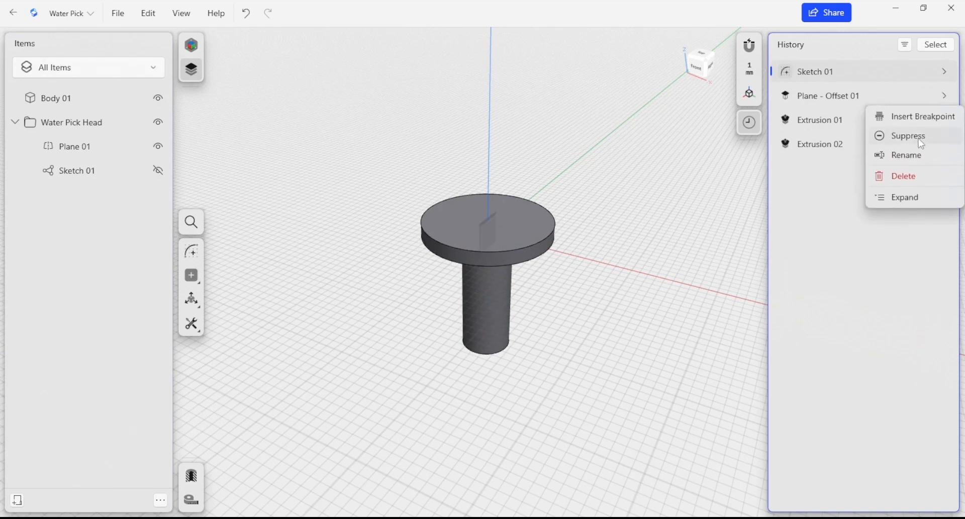
click(908, 135)
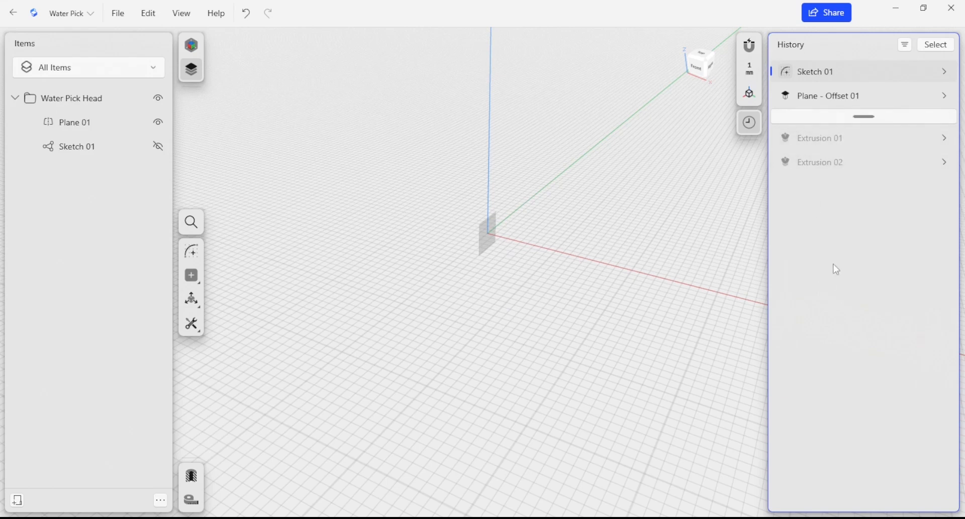
mouse_move(710, 178)
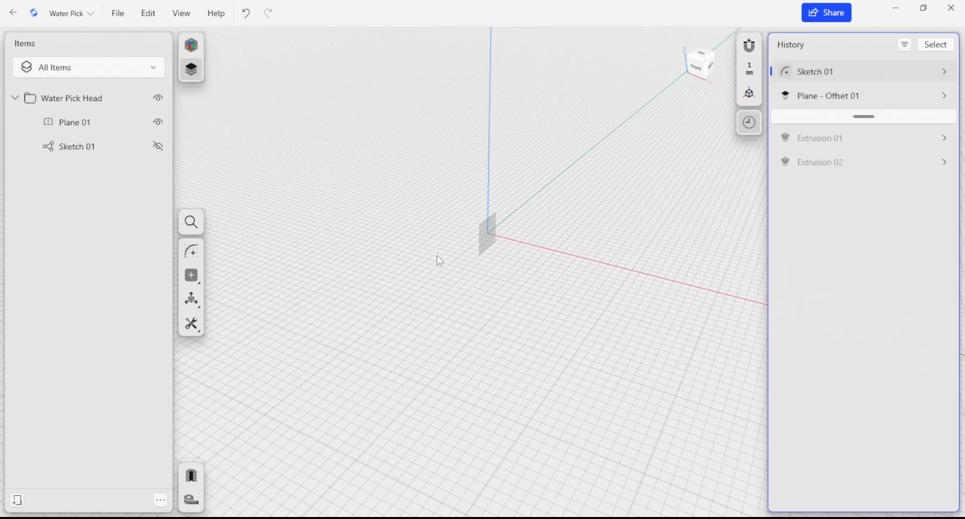
click(157, 146)
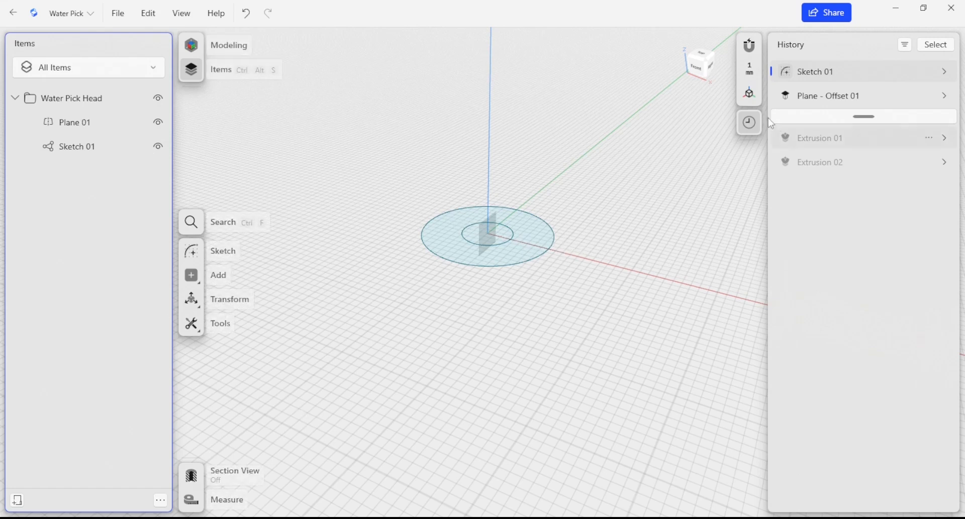
- Extrude the inner sketch circle into a 10° tapered cone about 16 mm tall
click(488, 236)
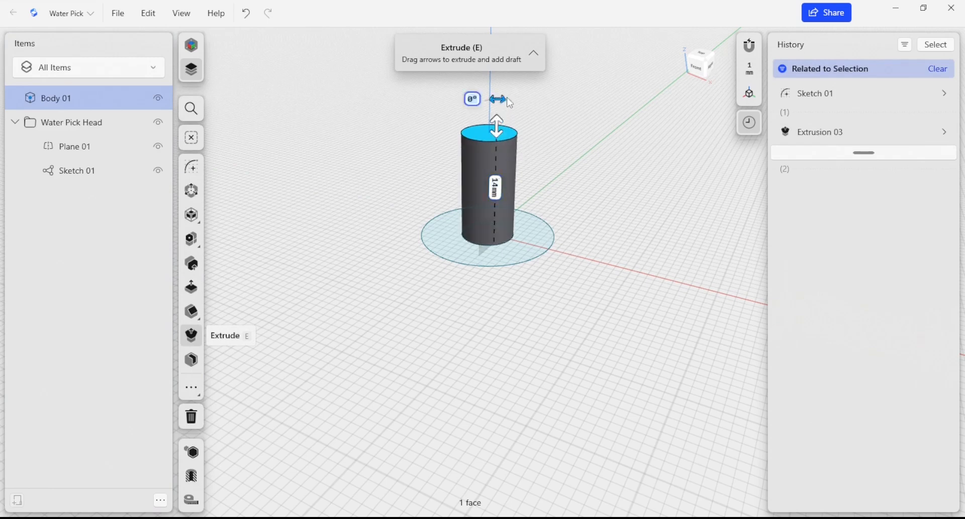
drag(496, 99, 497, 99)
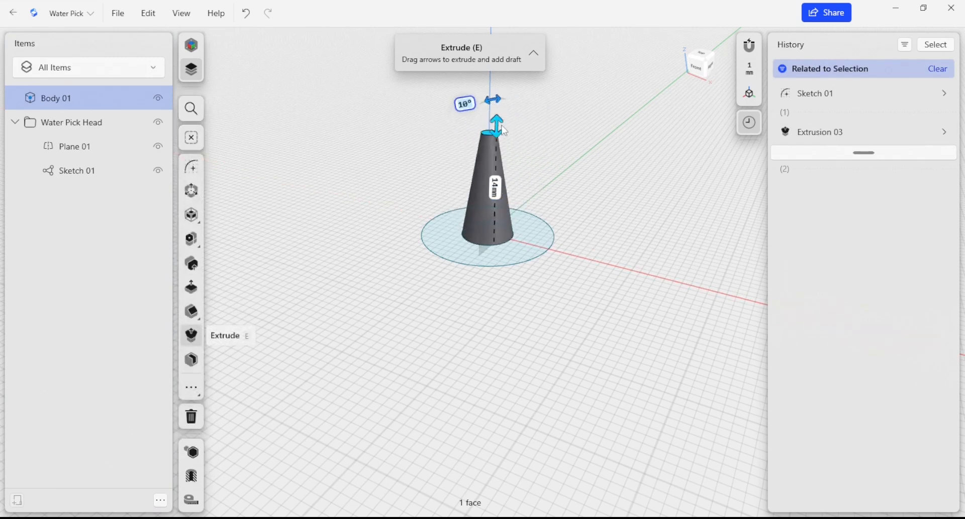
drag(496, 126, 497, 110)
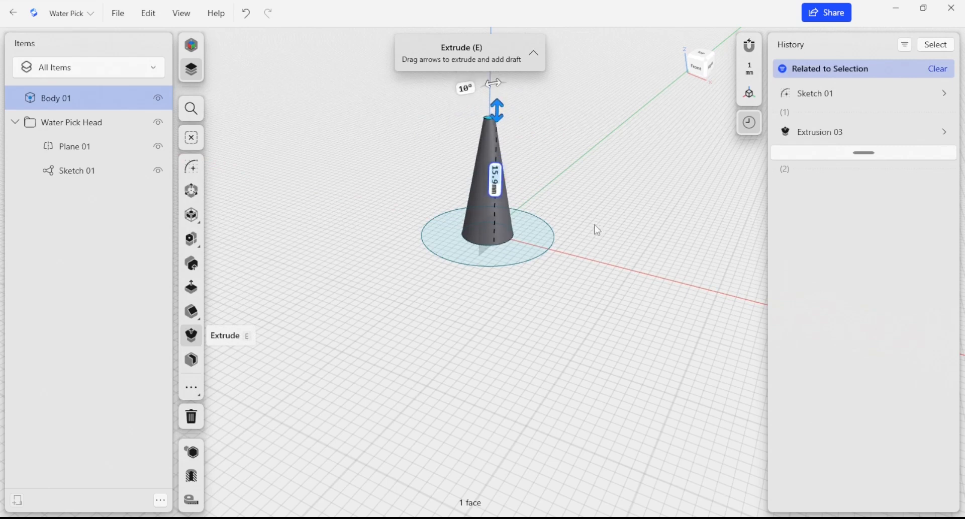
click(496, 173)
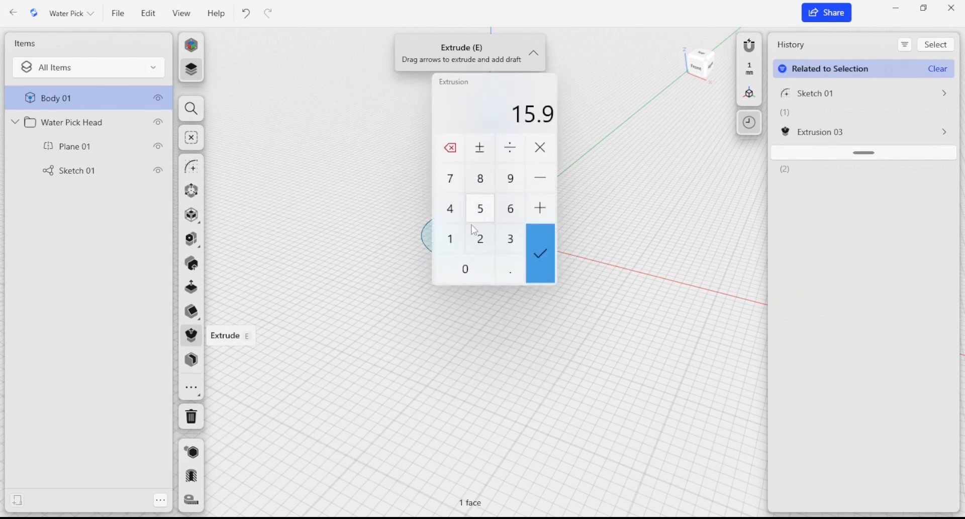
click(540, 253)
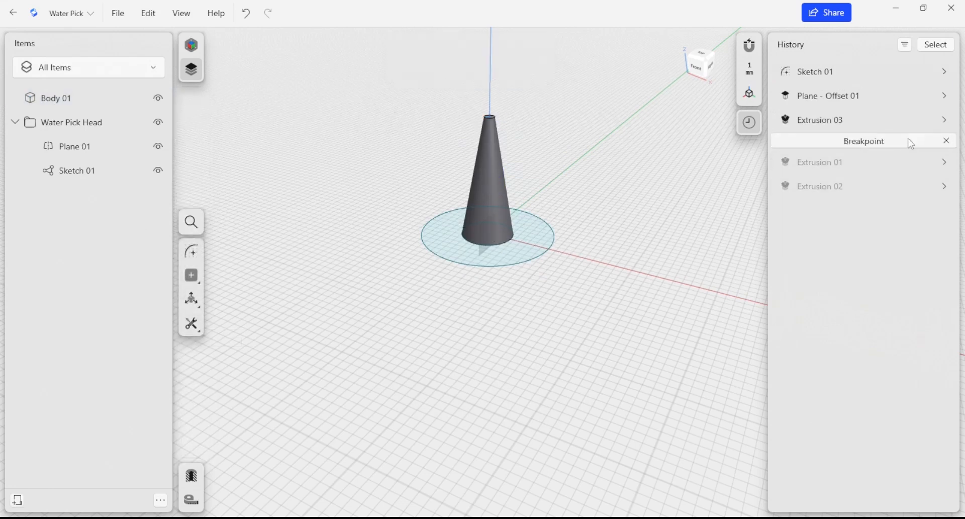
- Delete the breakpoint so the cylinder, flange and cone extrusions are all active
click(947, 140)
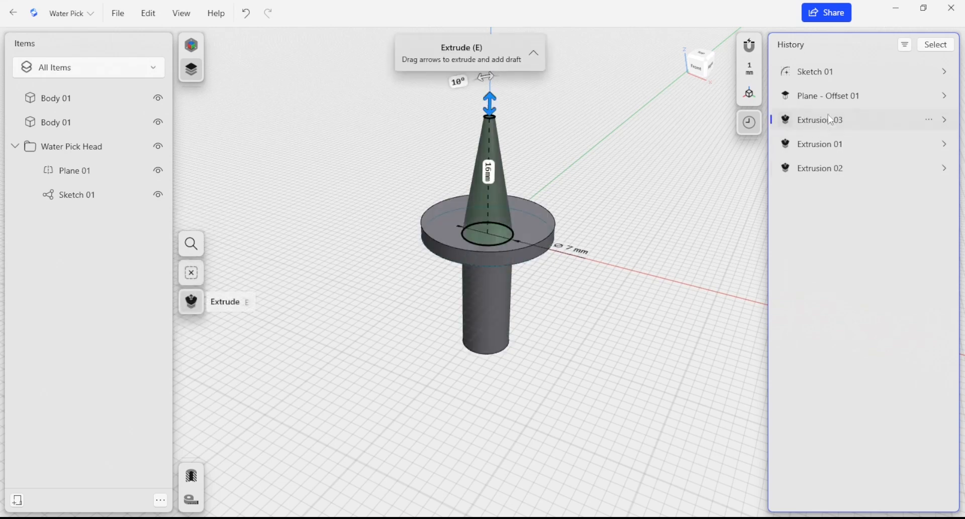
mouse_move(829, 140)
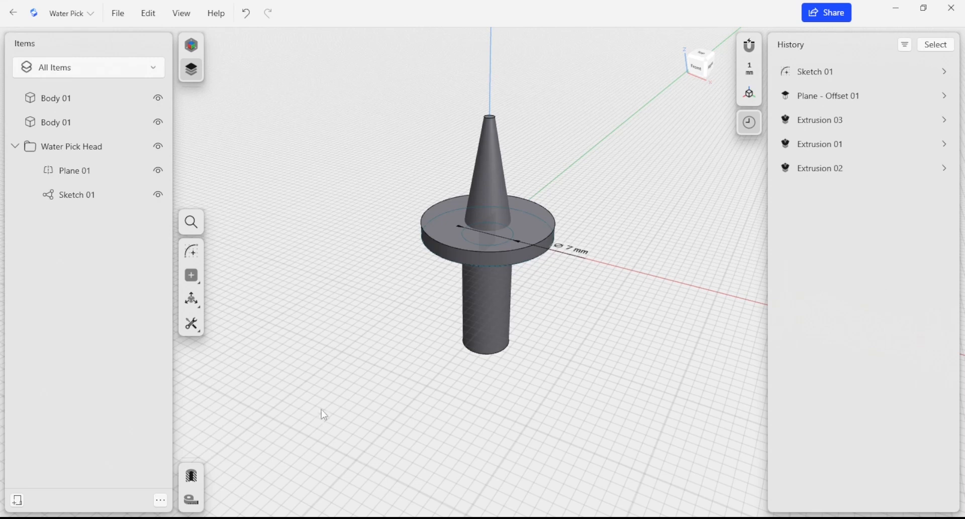
mouse_move(399, 354)
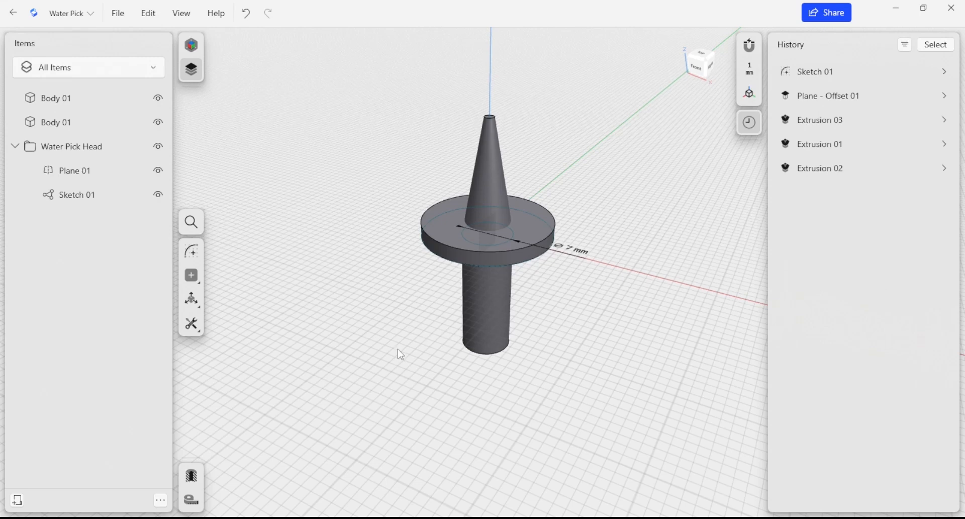